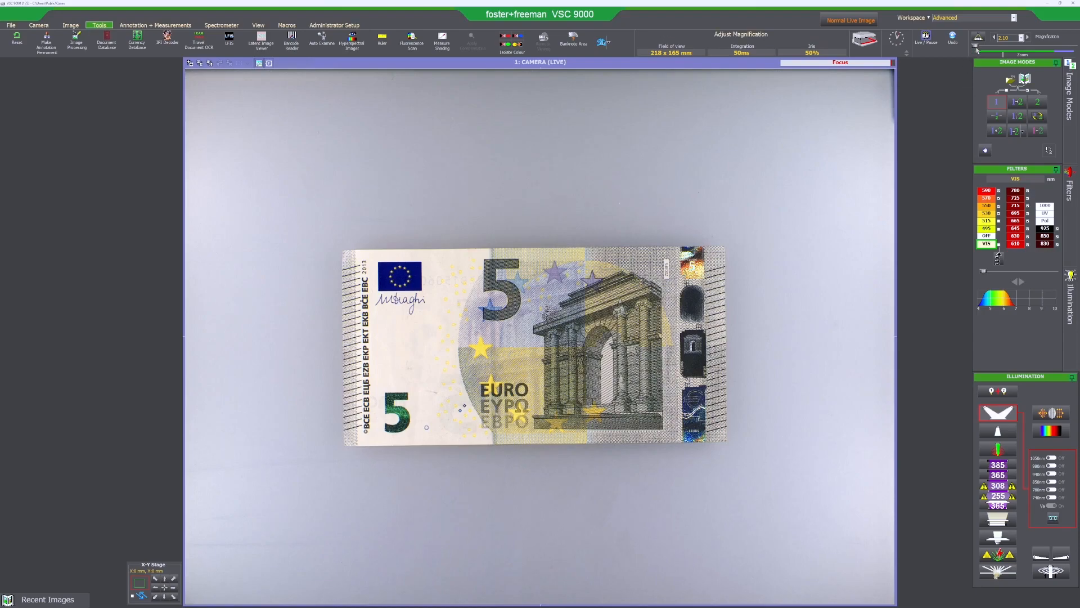
pyautogui.moveTo(937, 72)
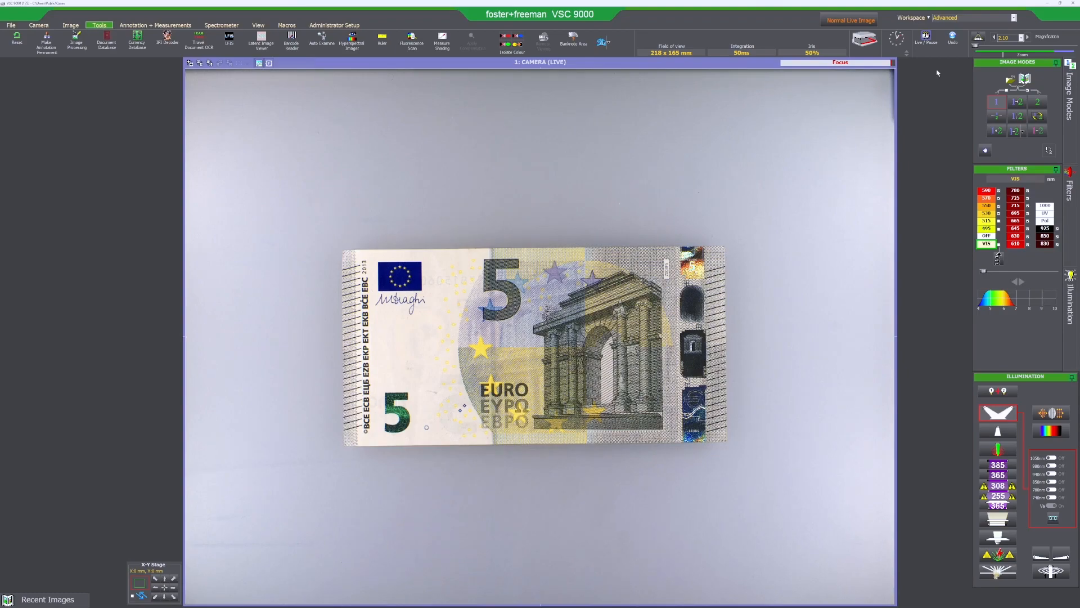
pyautogui.moveTo(968, 54)
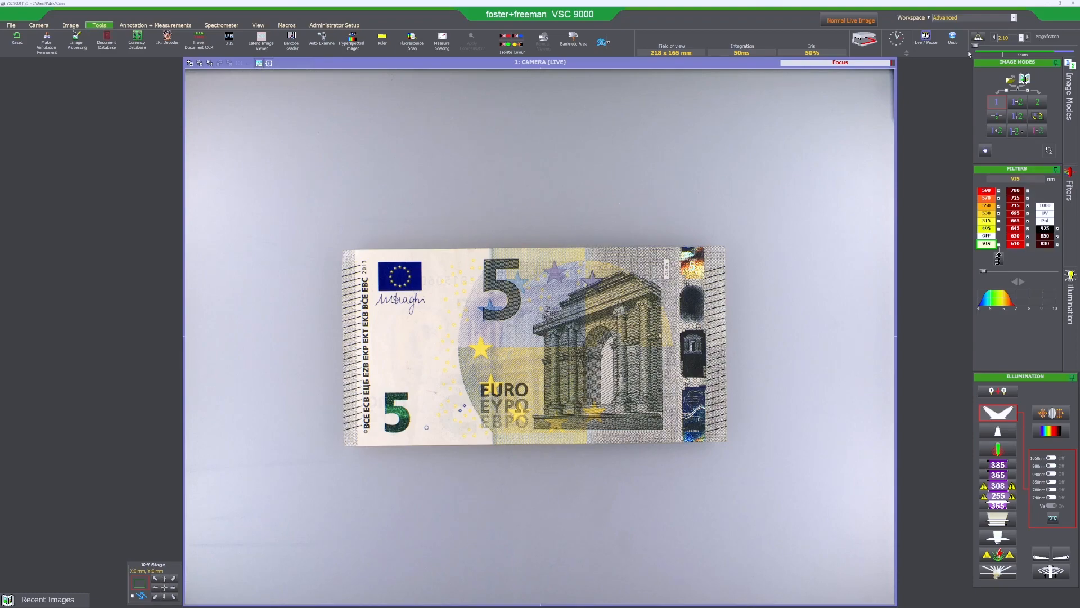
pyautogui.moveTo(976, 54)
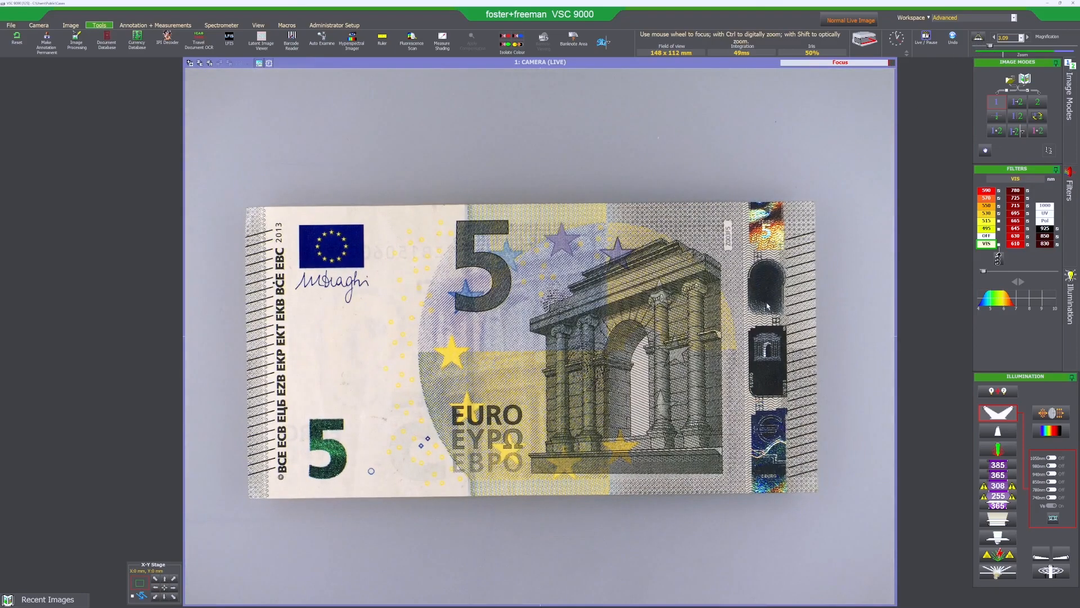
# Step: Magnify the €5 note to about 20.9 × 15.7 mm field of view over the star and arch microprinting
pyautogui.click(996, 47)
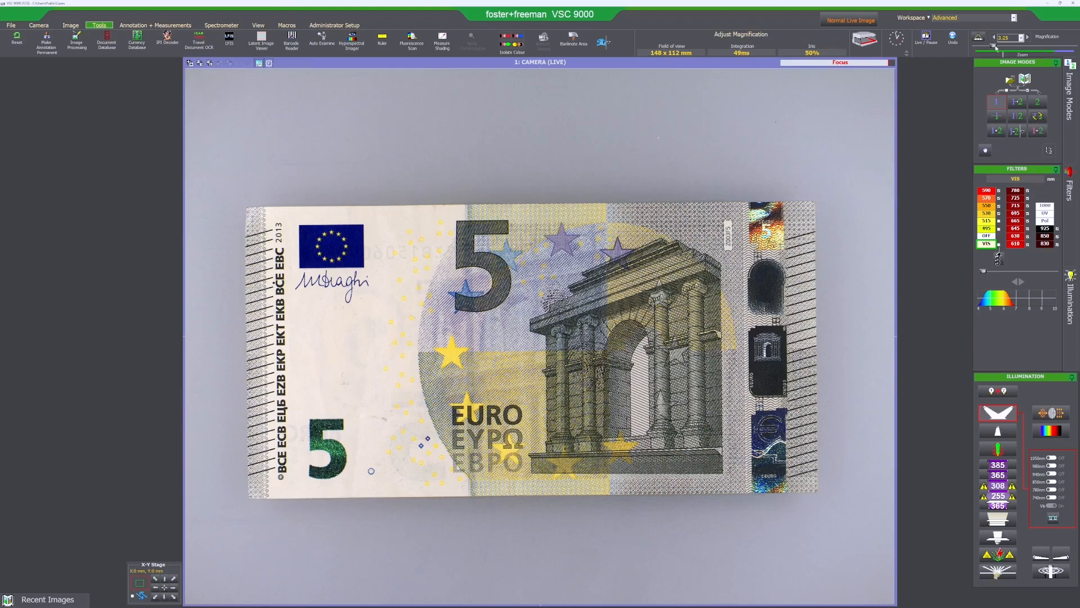
pyautogui.scroll(3)
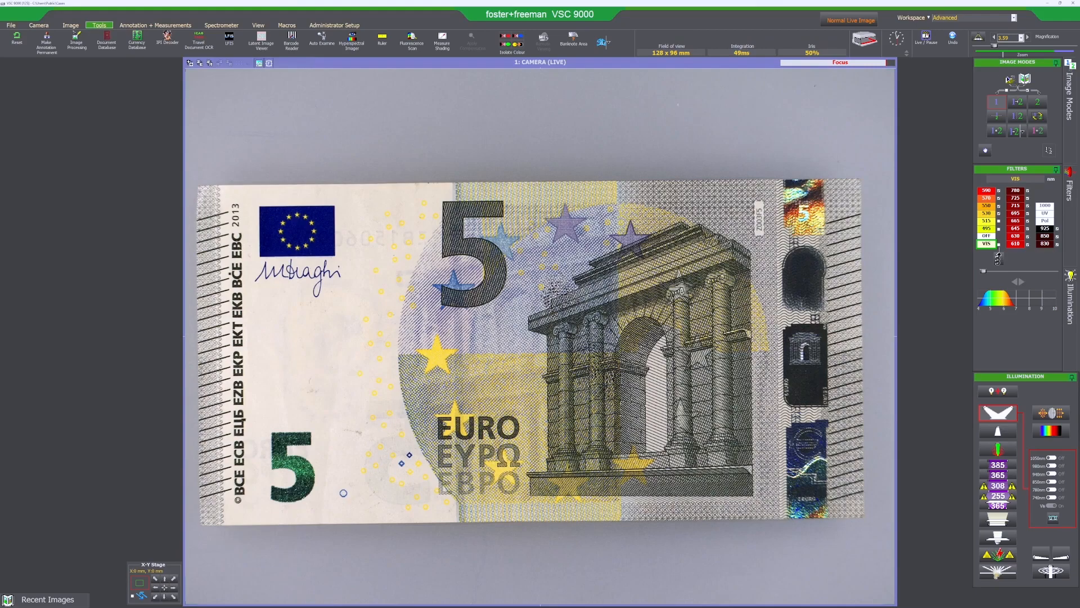
pyautogui.click(1002, 47)
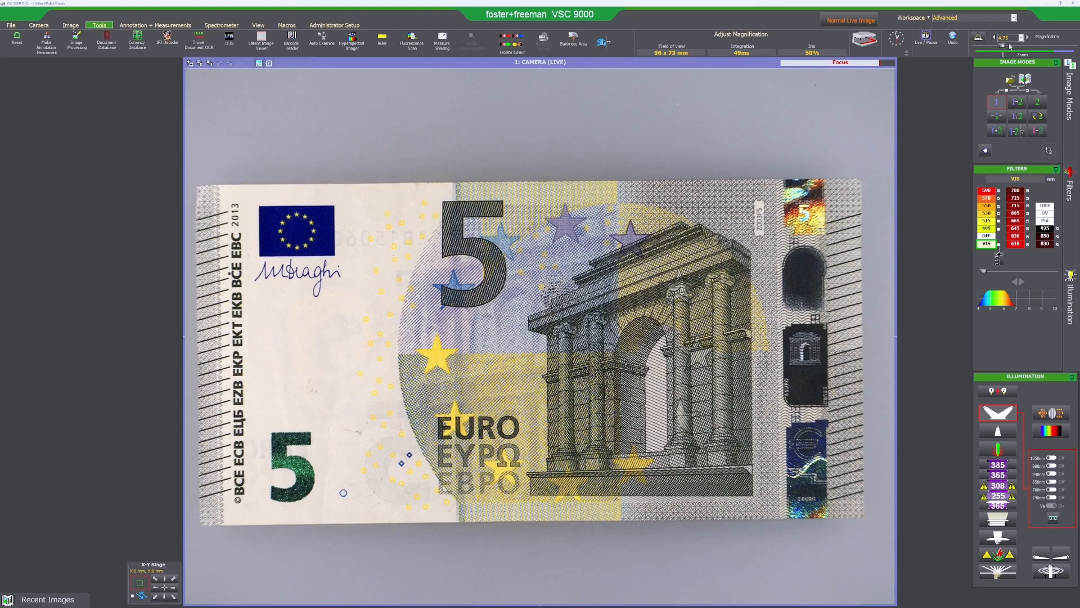
pyautogui.scroll(3)
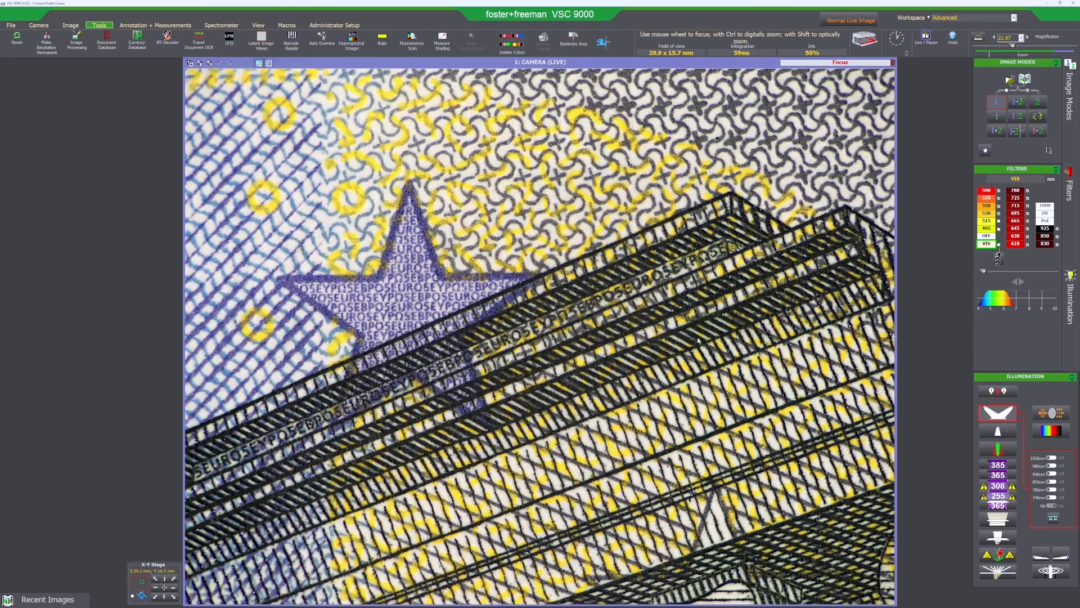
pyautogui.moveTo(459, 275)
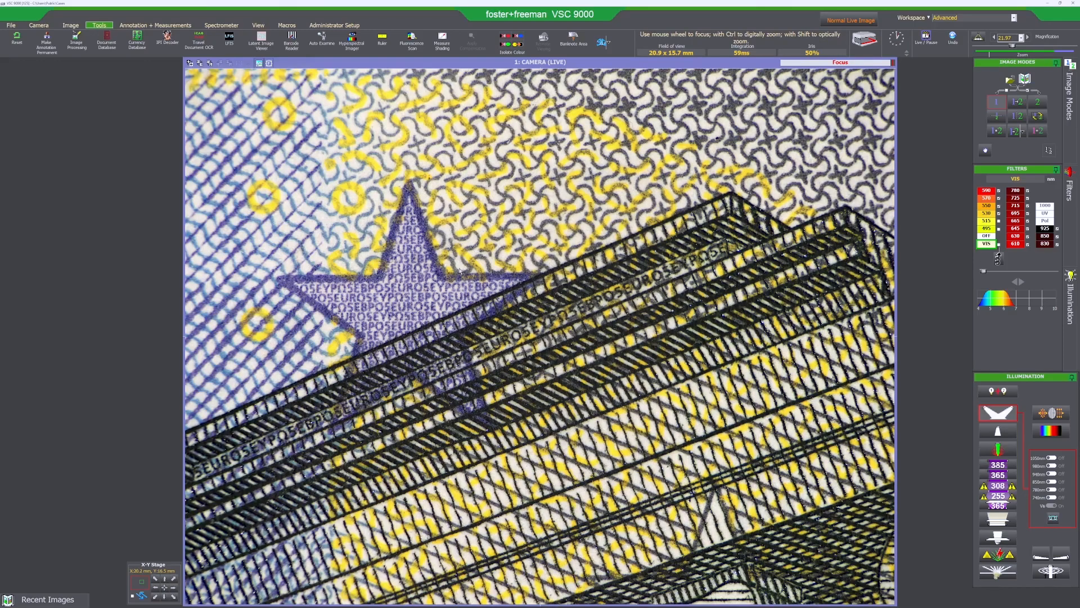
pyautogui.moveTo(386, 393)
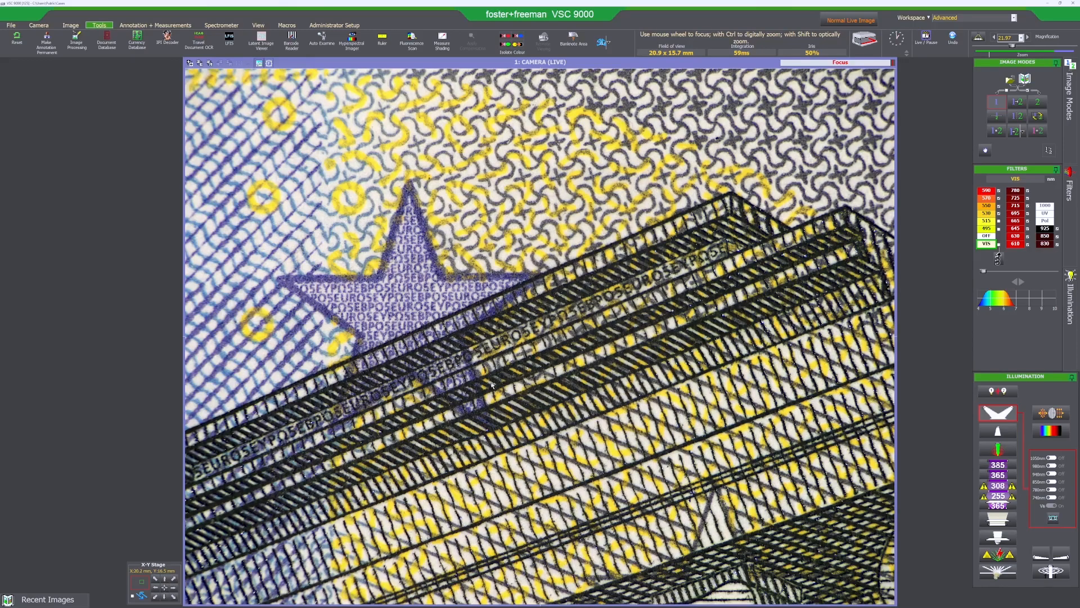
pyautogui.moveTo(581, 318)
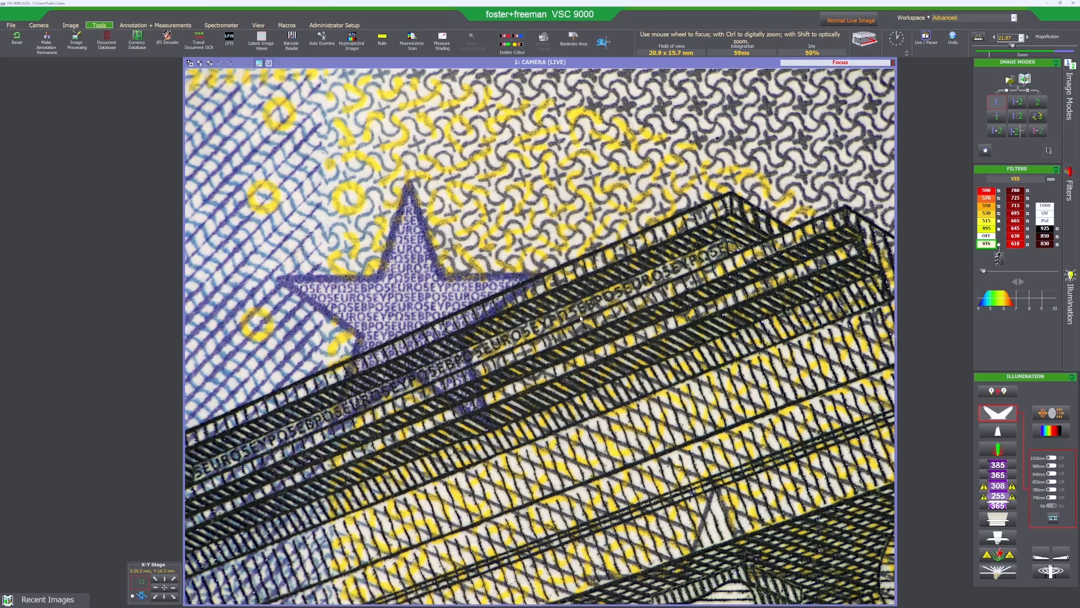
# Step: Zoom further onto the EUROSEYPO microtext lines, then start Travel Document OCR on the passport
pyautogui.scroll(3)
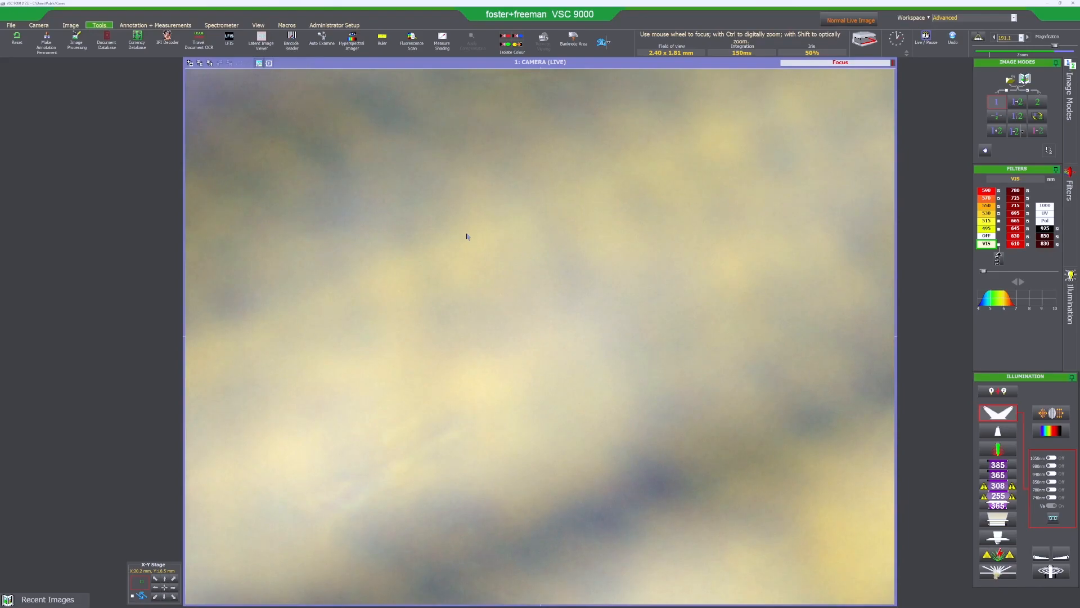
pyautogui.moveTo(680, 262)
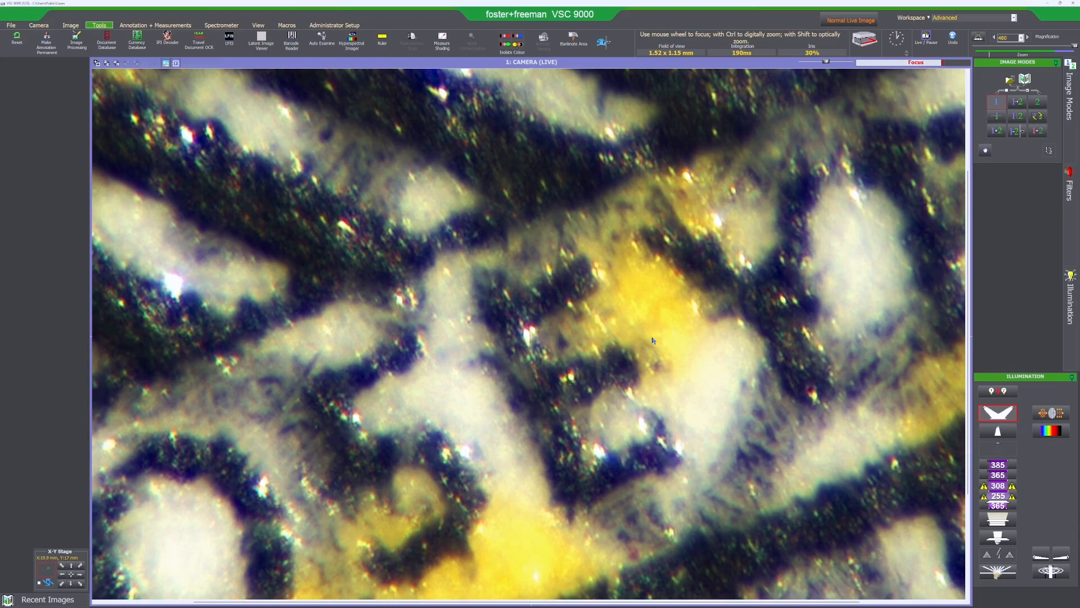
pyautogui.moveTo(639, 326)
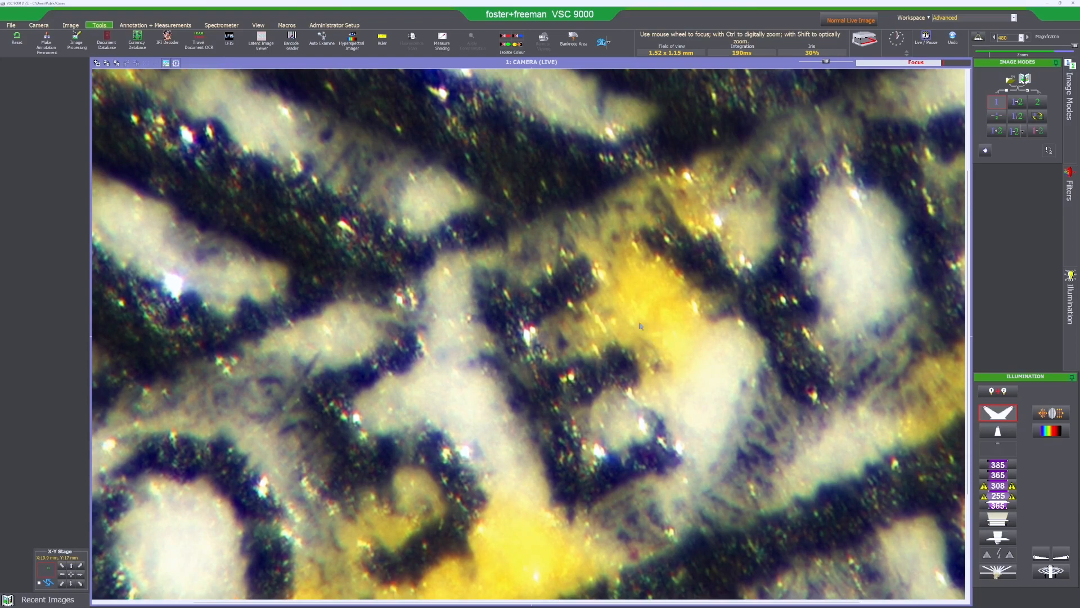
pyautogui.moveTo(711, 339)
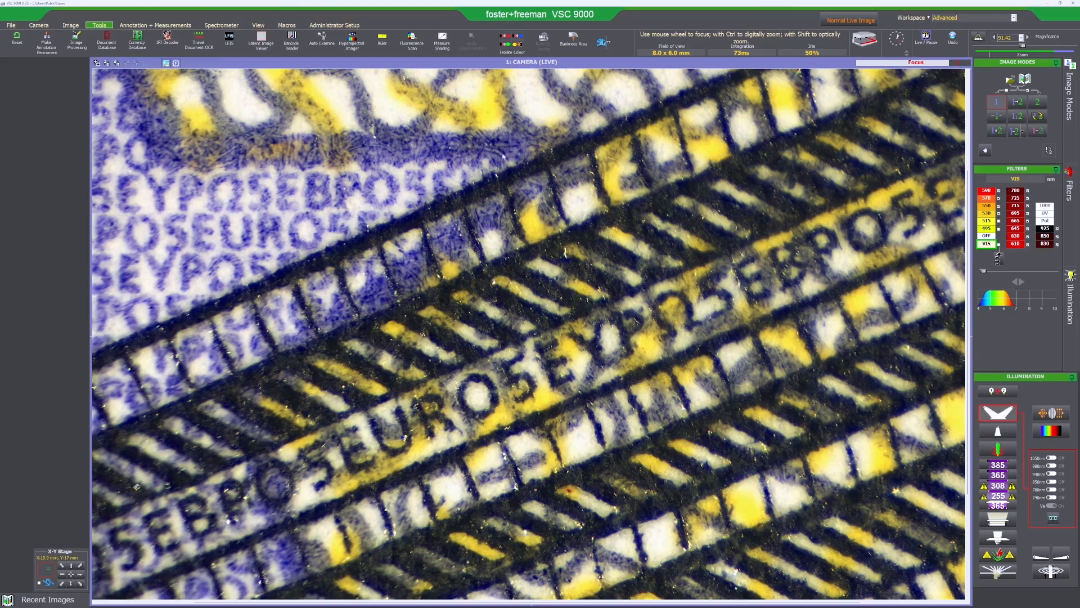
pyautogui.moveTo(136, 170)
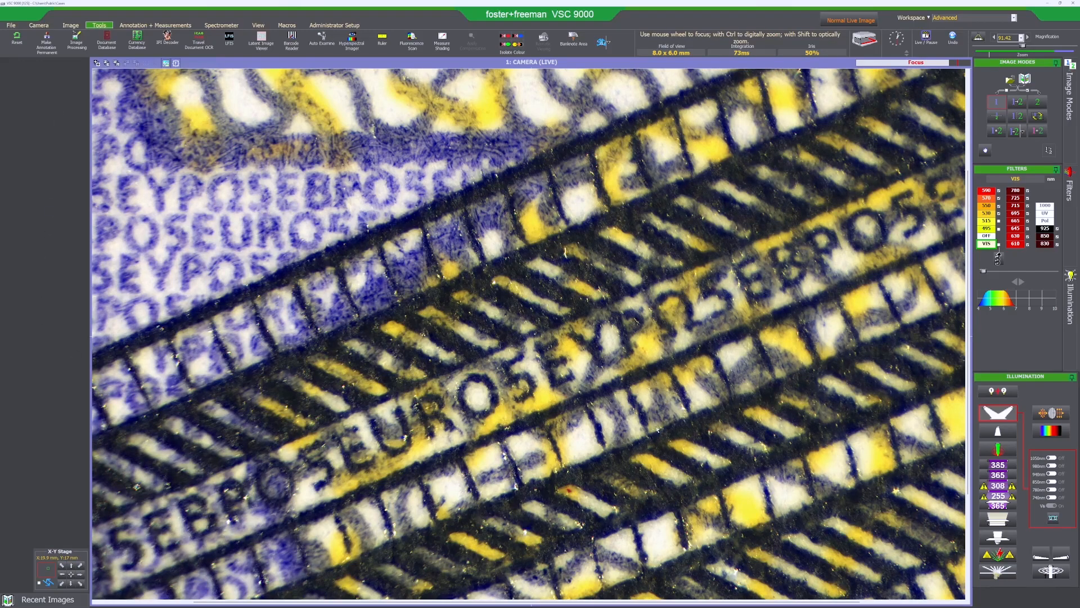
pyautogui.click(198, 40)
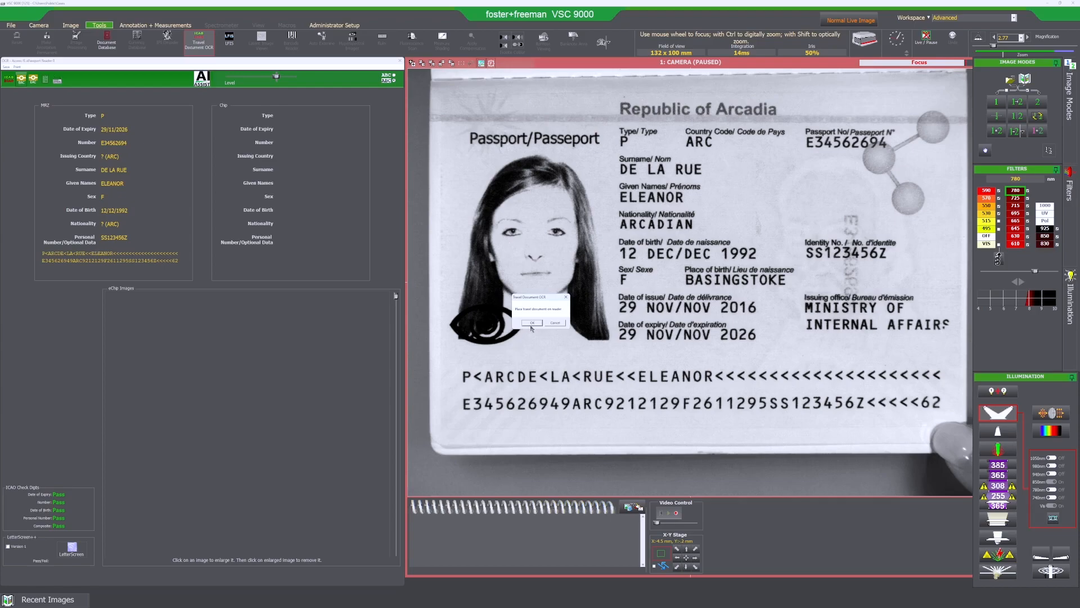
# Step: Accept the prompt to read the passport's e-chip after the MRZ has been captured
pyautogui.click(530, 323)
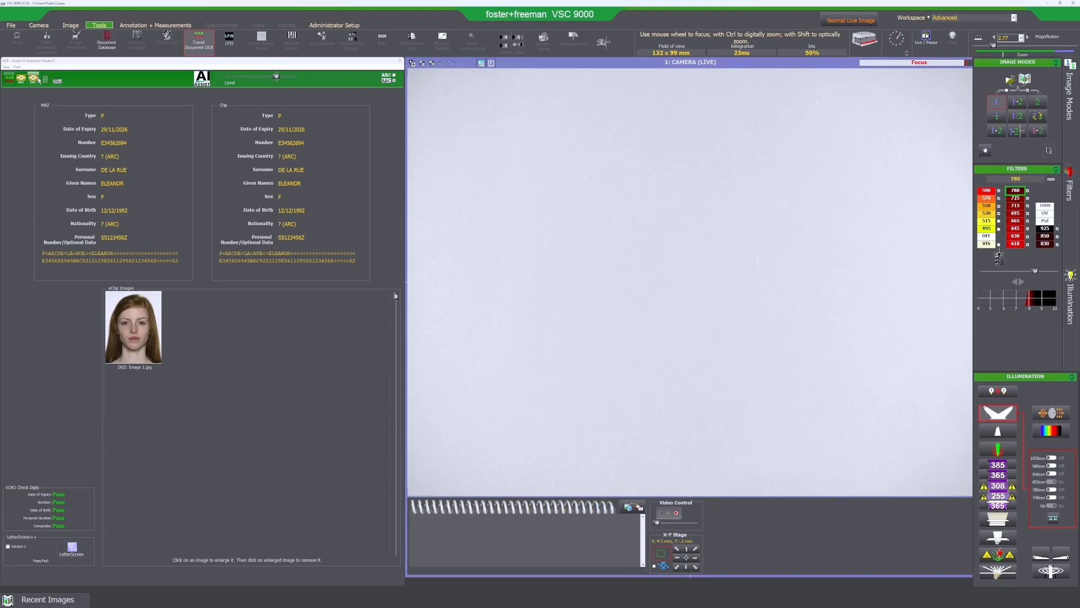
# Step: Re-read the passport MRZ and chip, listing data groups with BAC and document signer checks passing
pyautogui.click(198, 40)
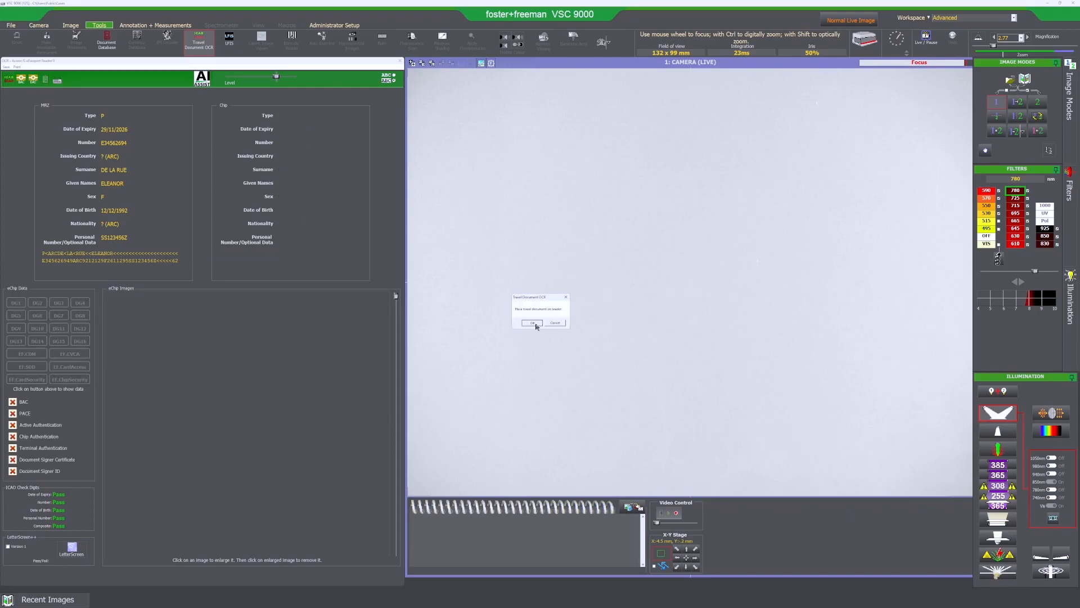
pyautogui.click(532, 323)
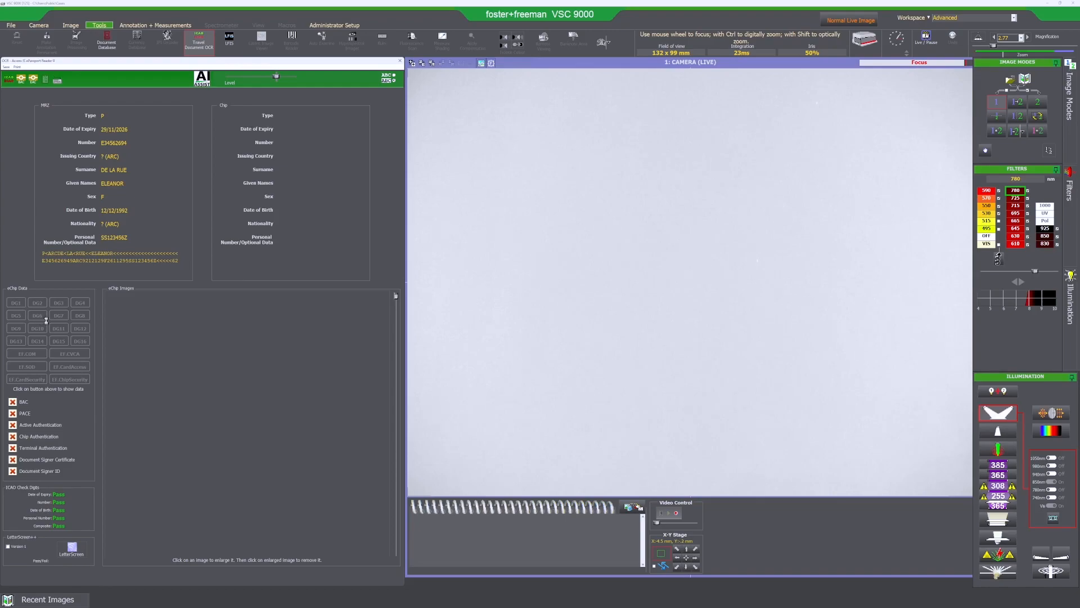
pyautogui.click(58, 315)
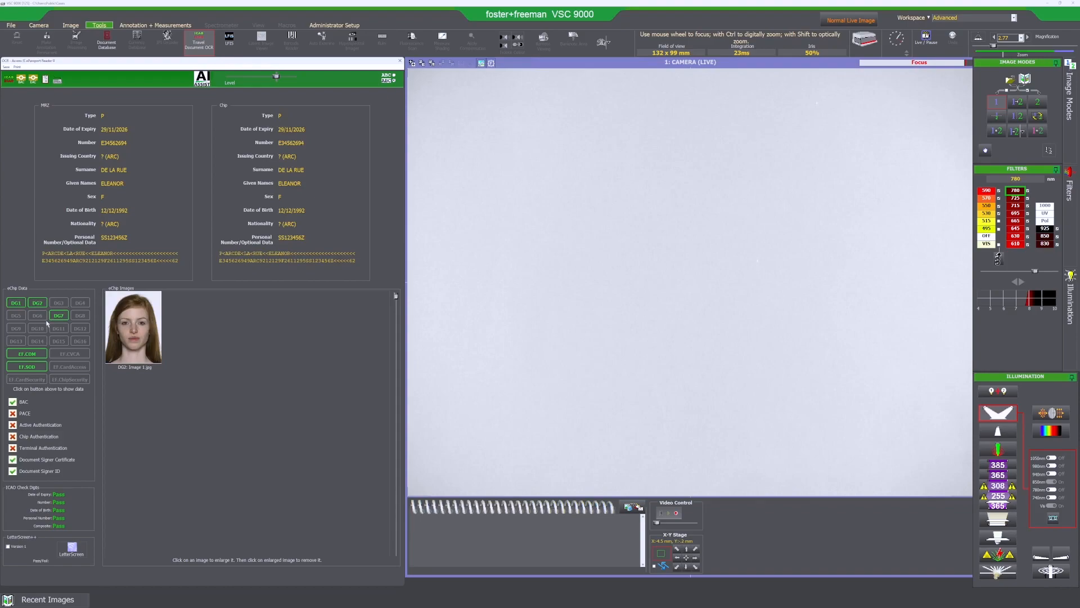
pyautogui.moveTo(133, 338)
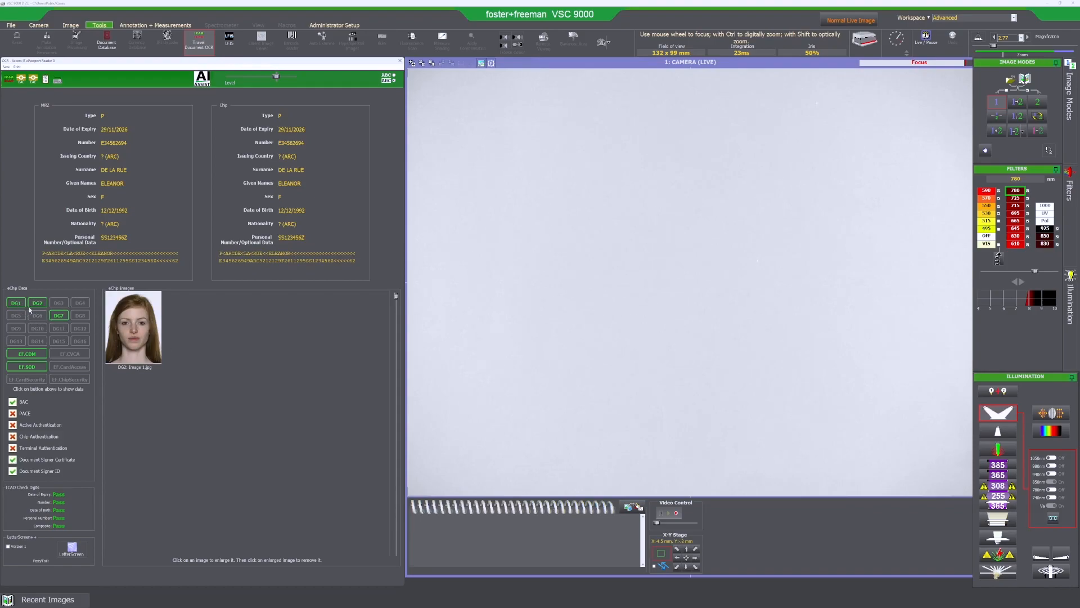
# Step: Inspect the DG1 data group details, then switch the details view to DG7
pyautogui.click(14, 302)
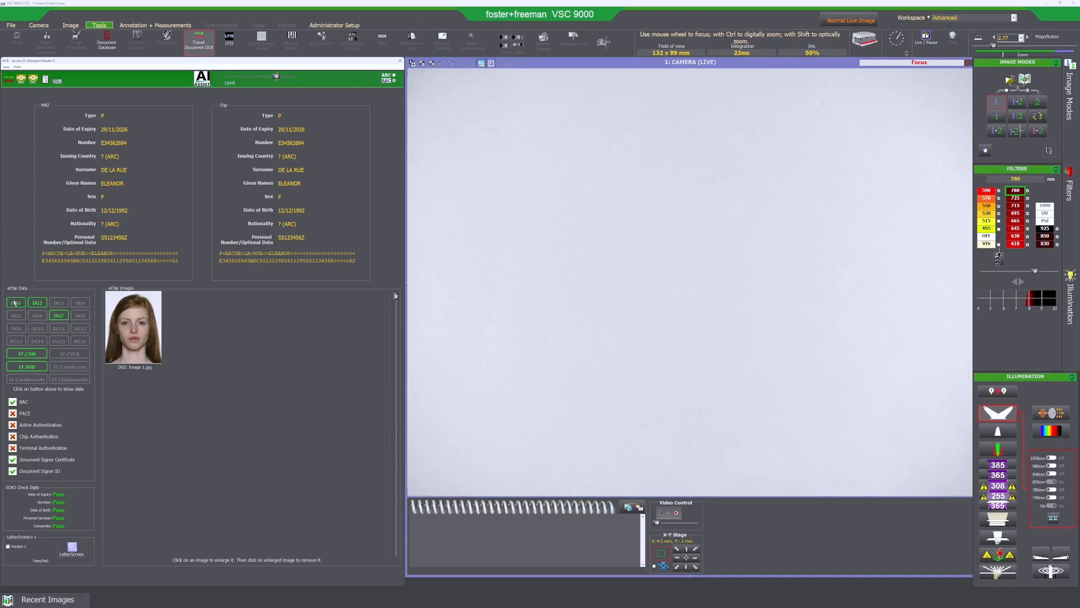
pyautogui.click(14, 303)
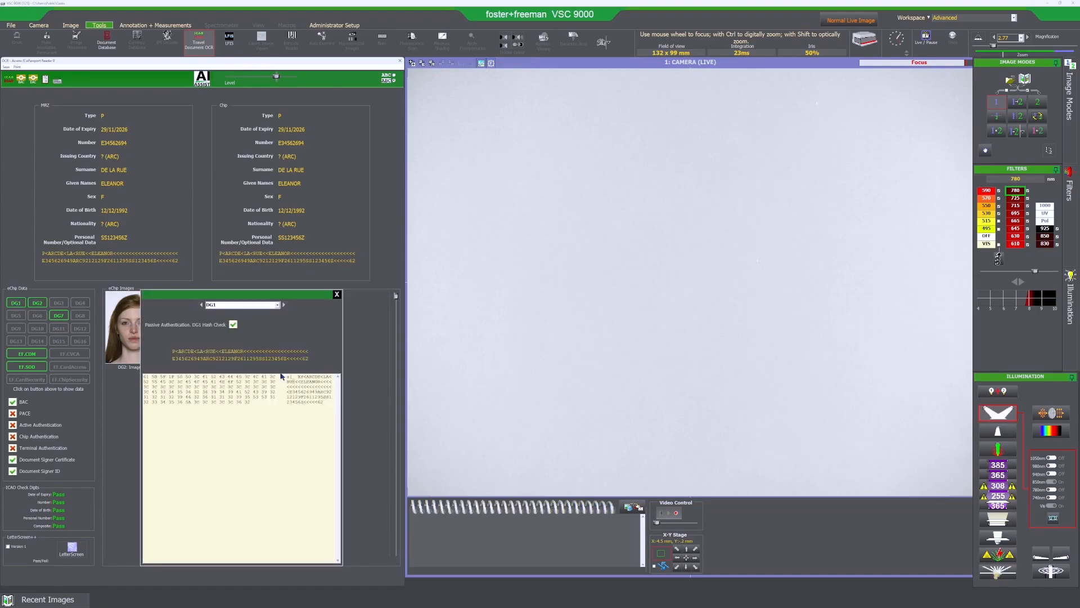
pyautogui.click(283, 305)
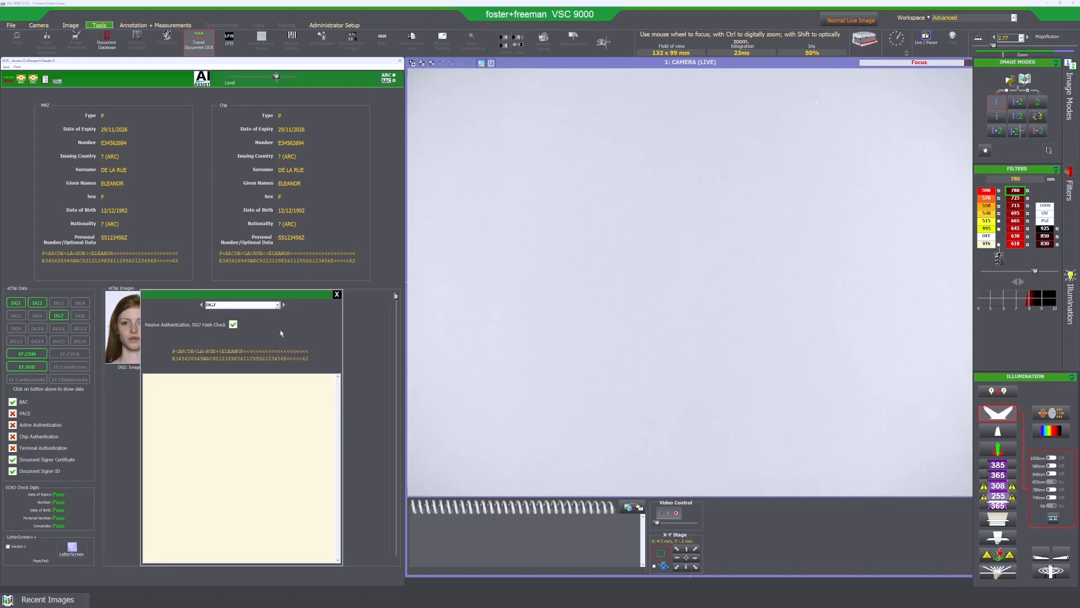
pyautogui.click(337, 294)
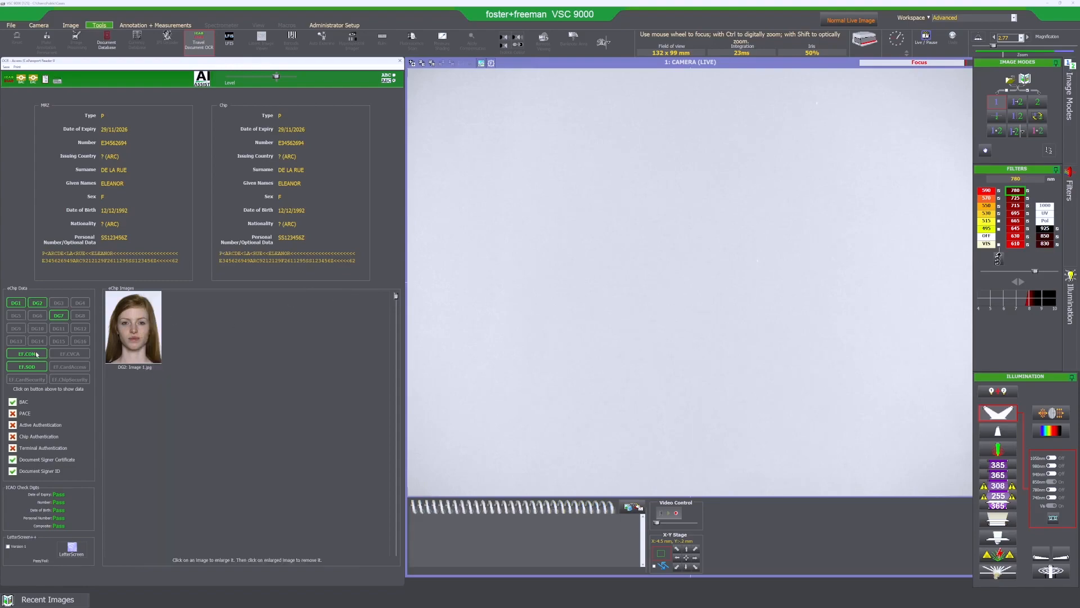
# Step: Inspect the EF.COM file details and its passive authentication result
pyautogui.click(25, 353)
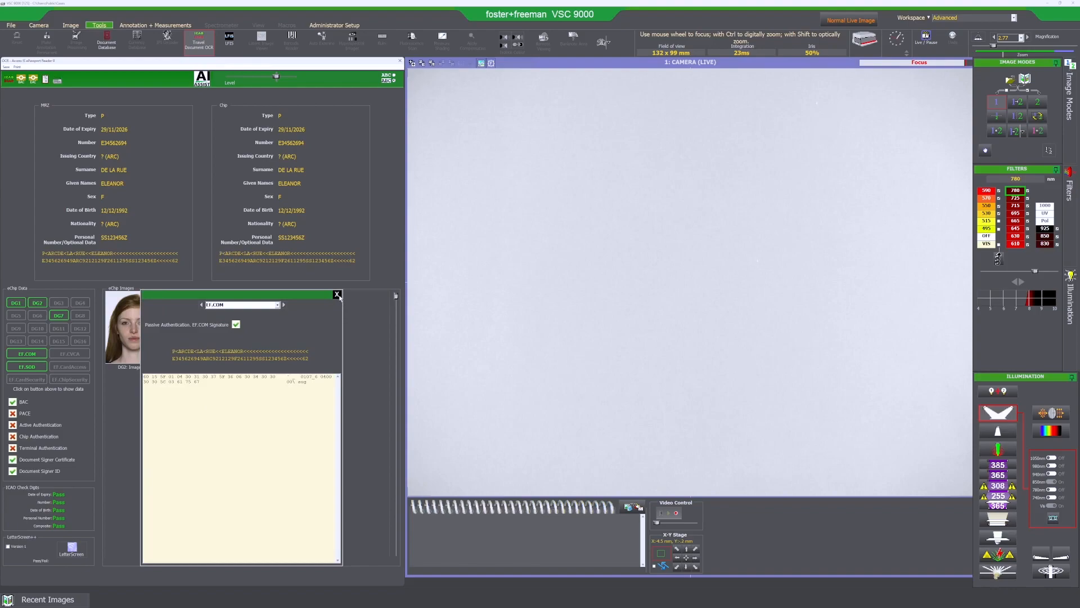
pyautogui.click(336, 294)
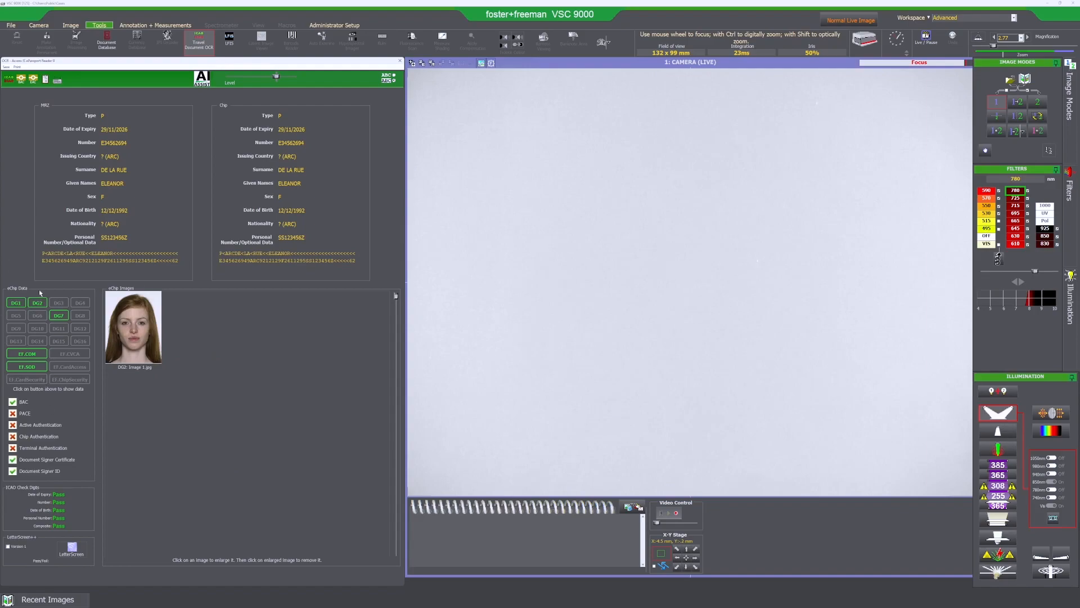
pyautogui.moveTo(61, 342)
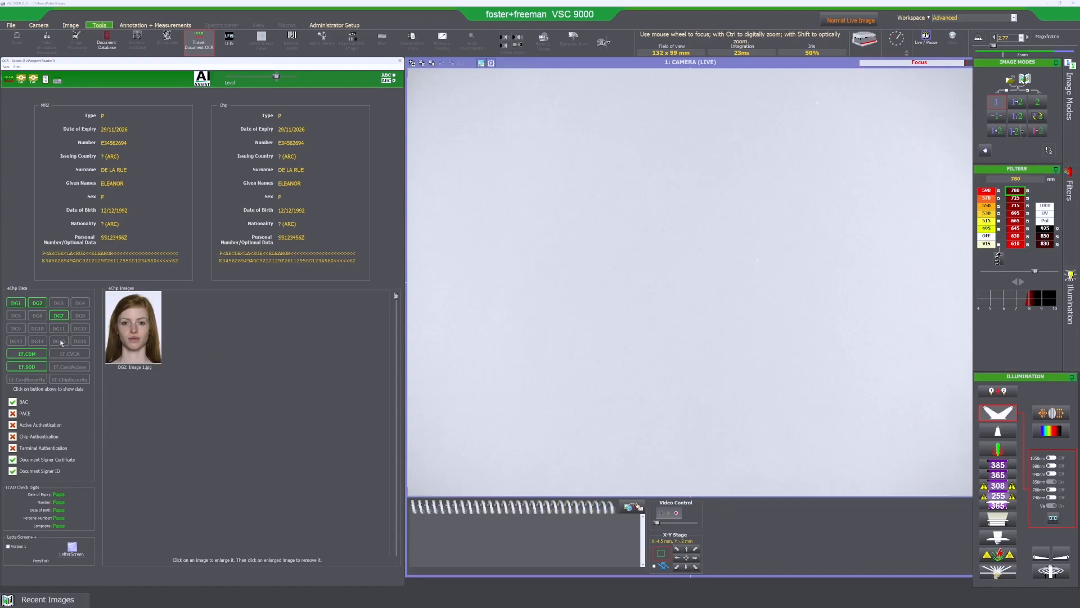
pyautogui.moveTo(85, 348)
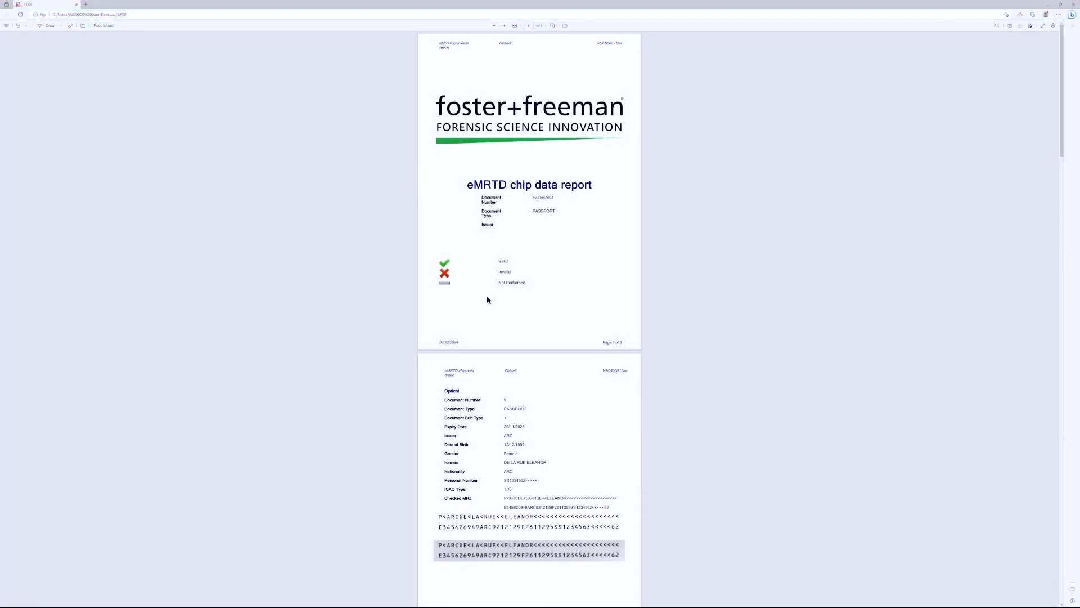
pyautogui.moveTo(473, 297)
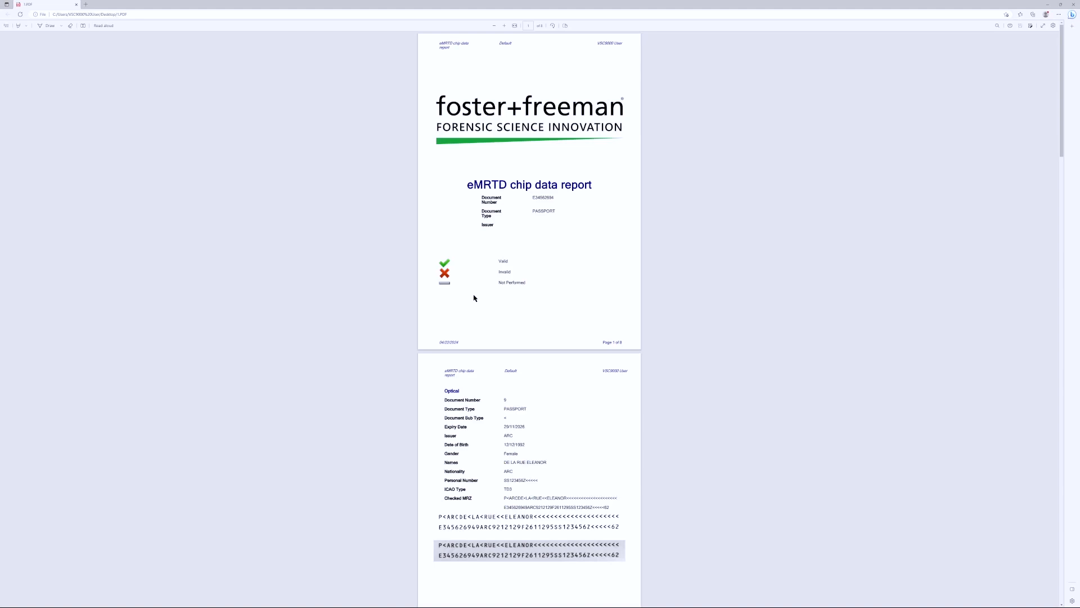
pyautogui.moveTo(518, 327)
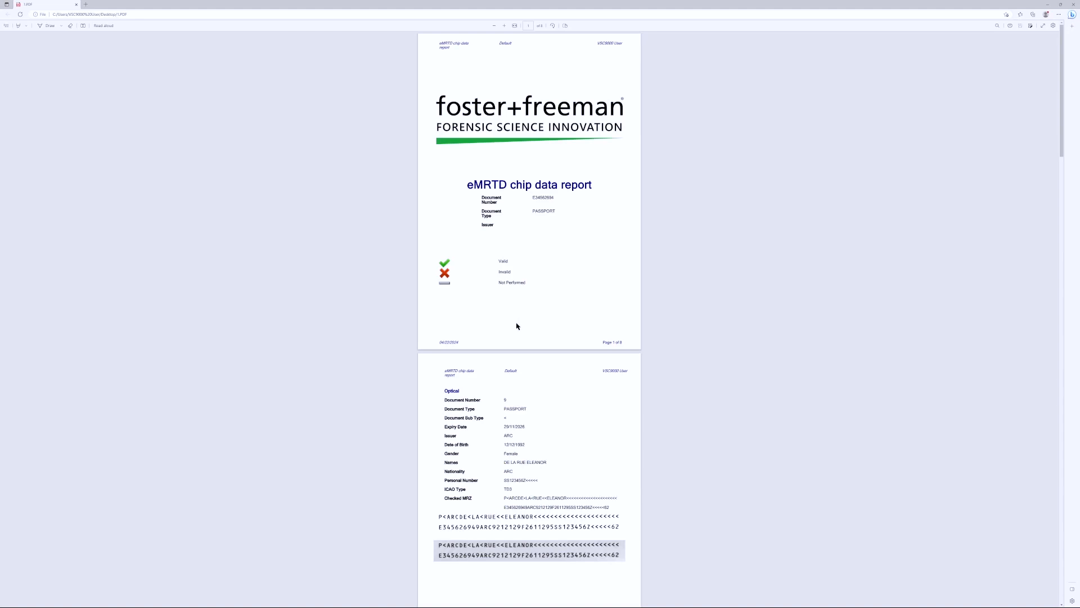
pyautogui.moveTo(673, 290)
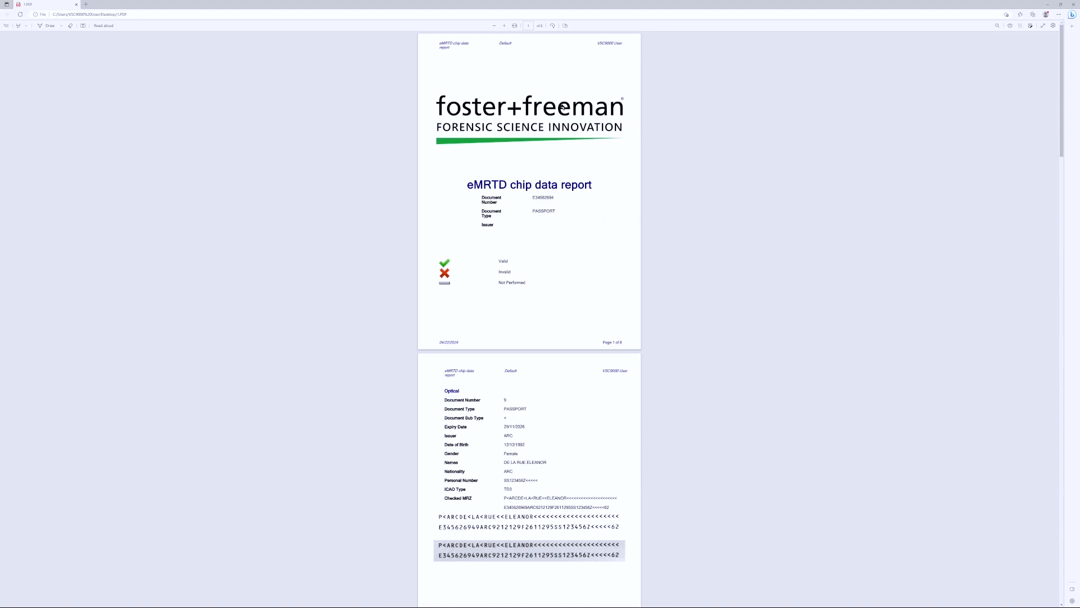
pyautogui.scroll(-3)
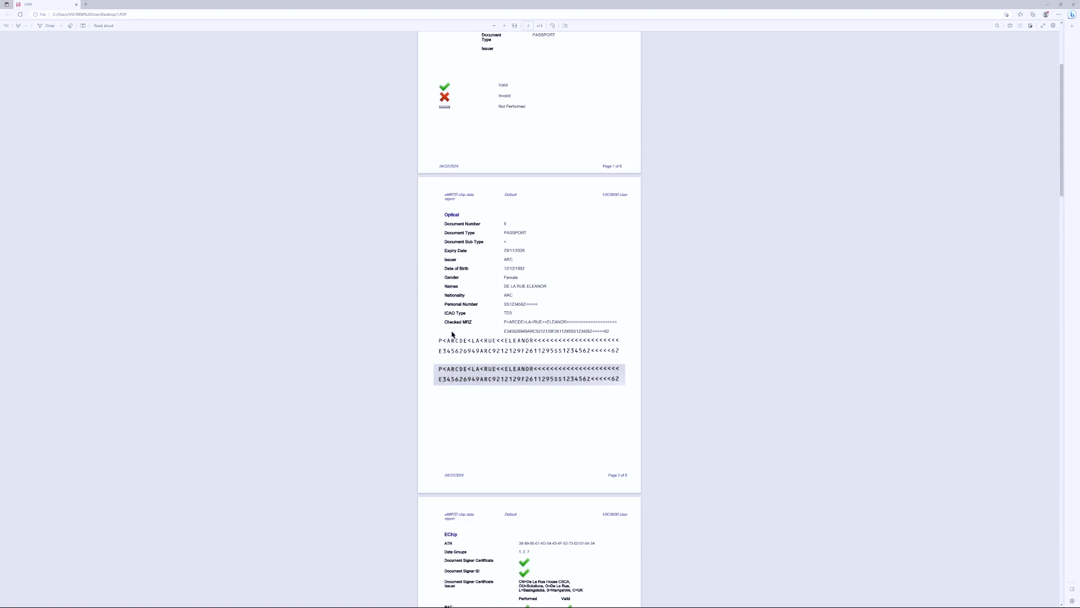
pyautogui.moveTo(511, 331)
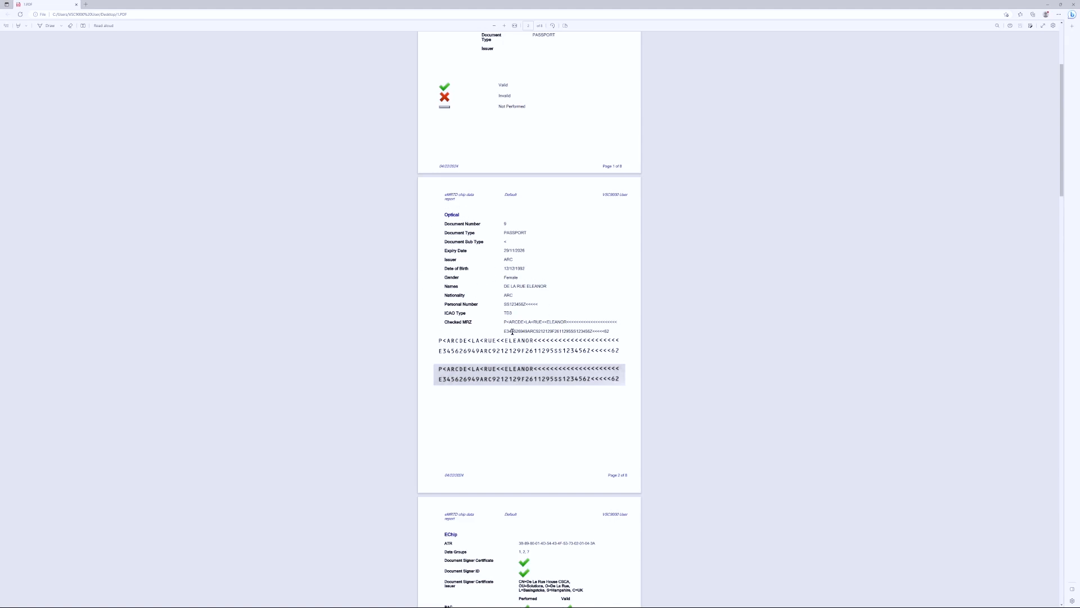
pyautogui.moveTo(606, 386)
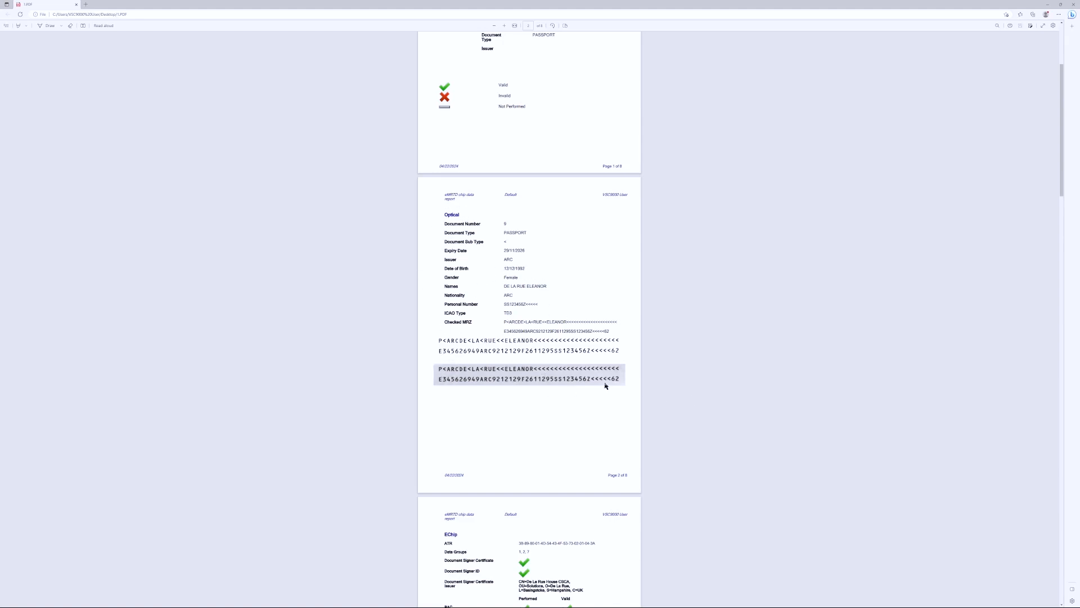
pyautogui.scroll(-3)
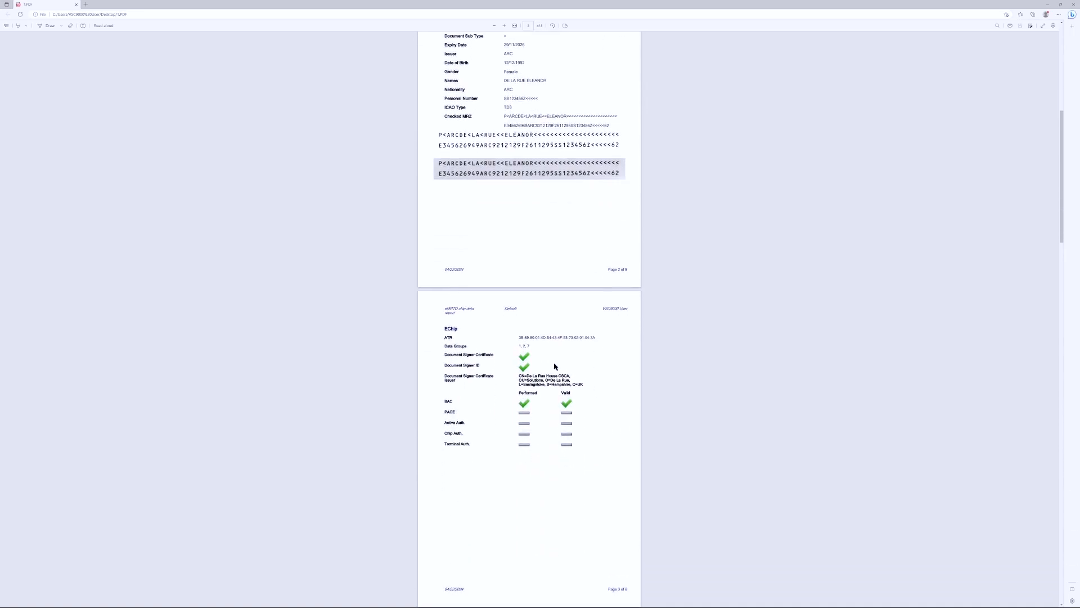
pyautogui.moveTo(533, 372)
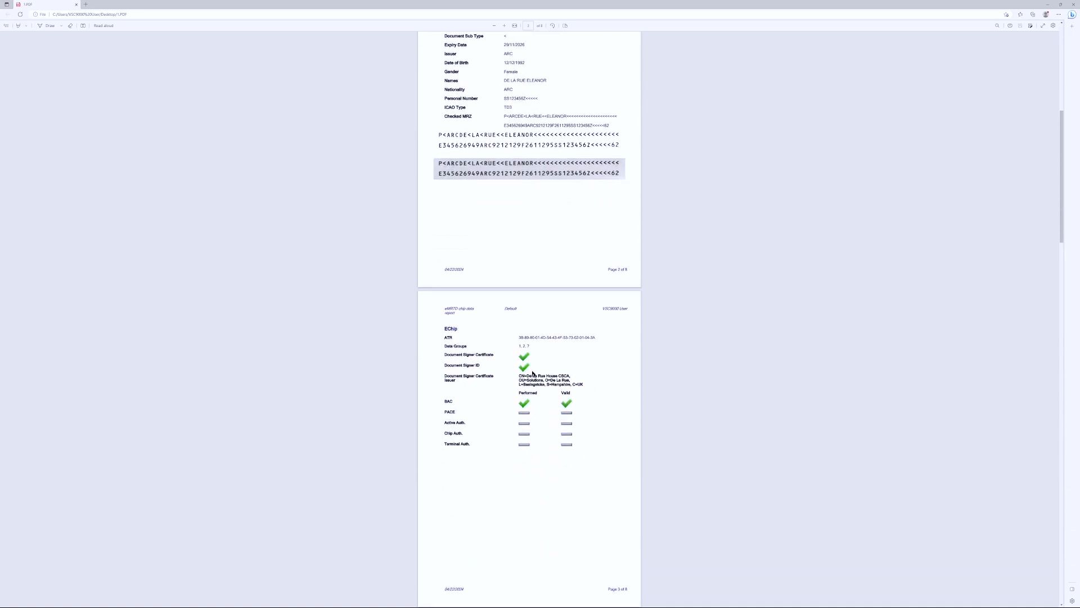
pyautogui.moveTo(495, 455)
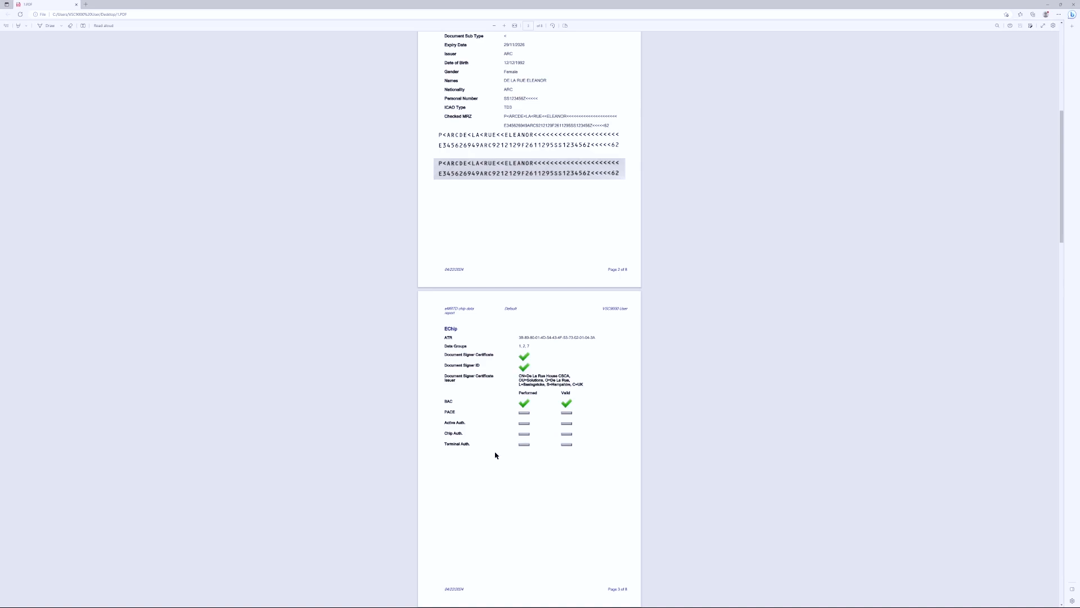
pyautogui.scroll(-3)
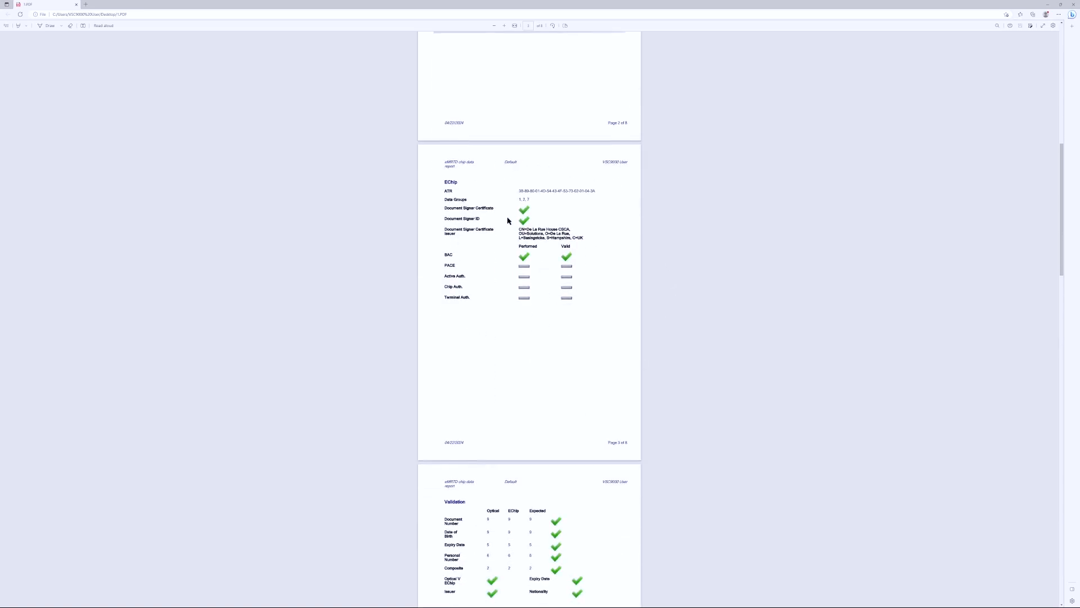
pyautogui.scroll(-3)
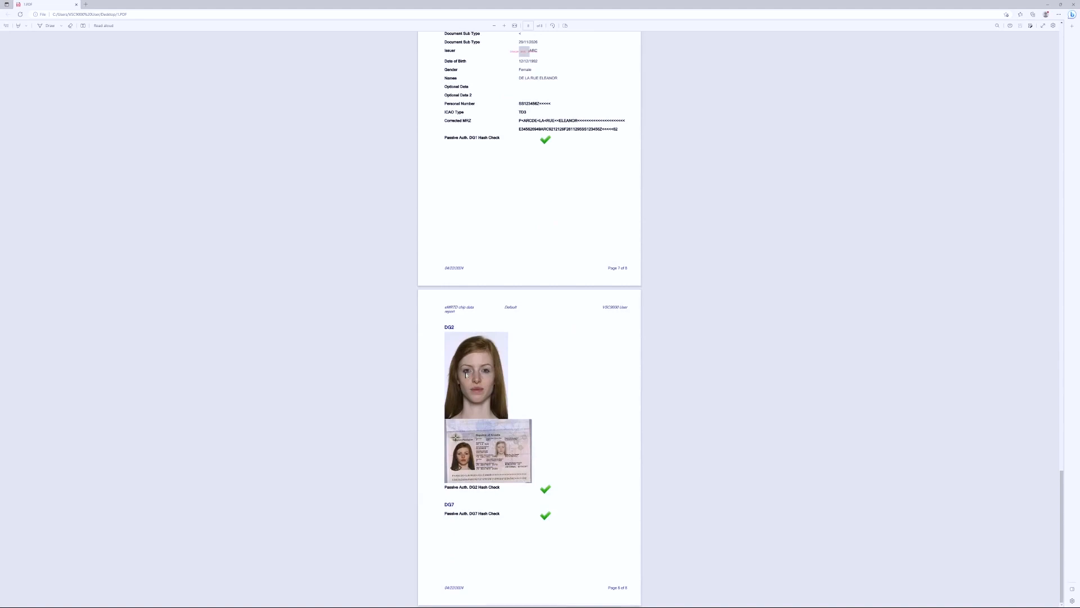